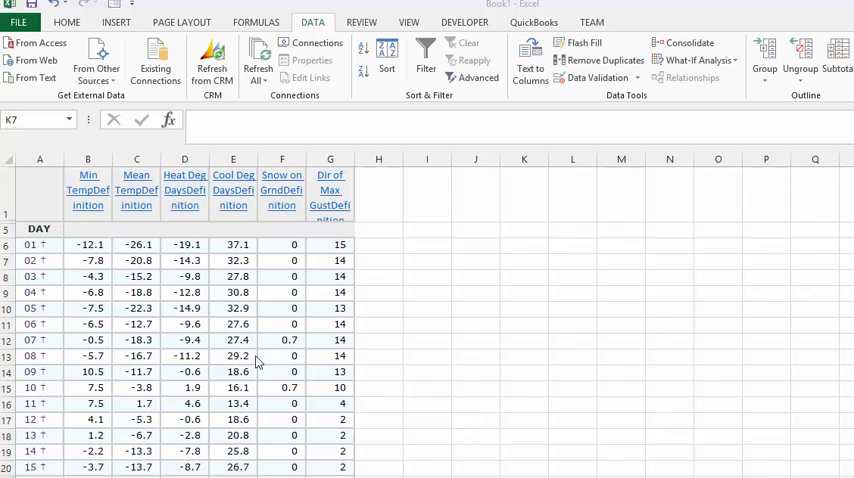
mouse_move(148, 160)
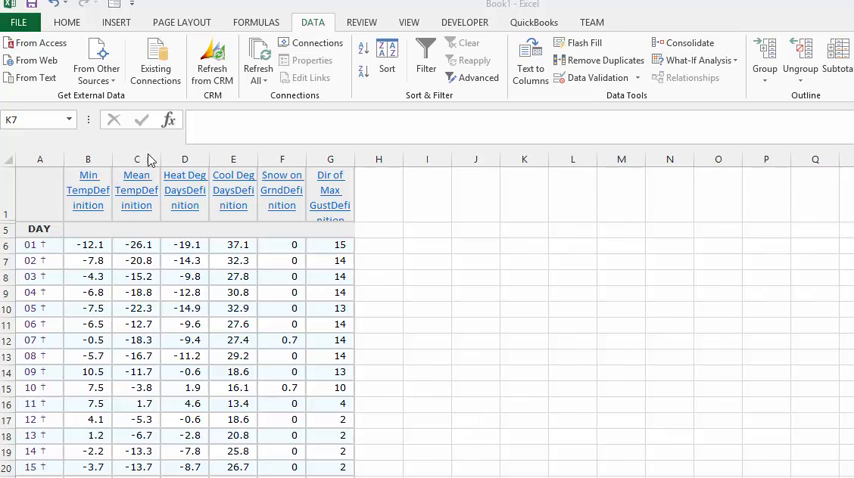
Step: Select column C, the Mean Temp column of the weather table
left_click(524, 261)
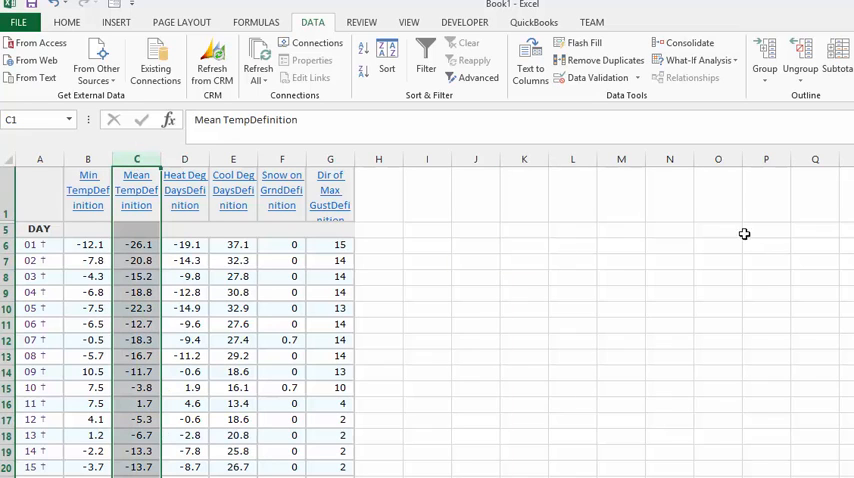
mouse_move(735, 271)
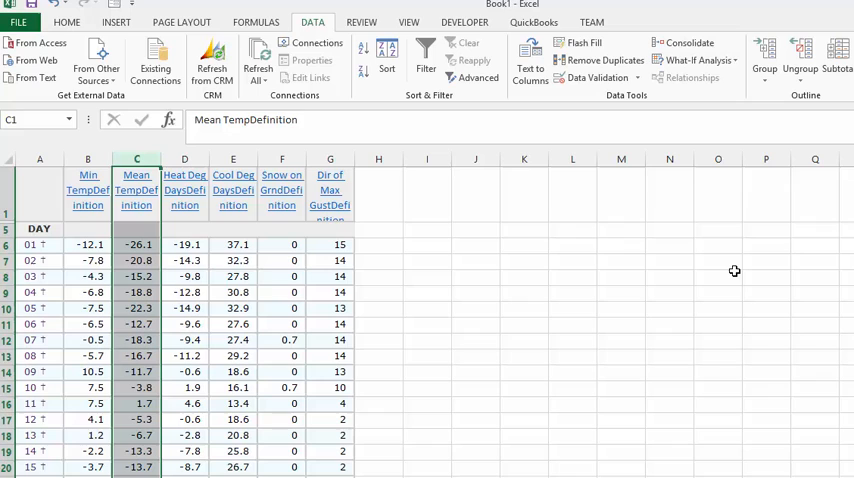
mouse_move(67, 21)
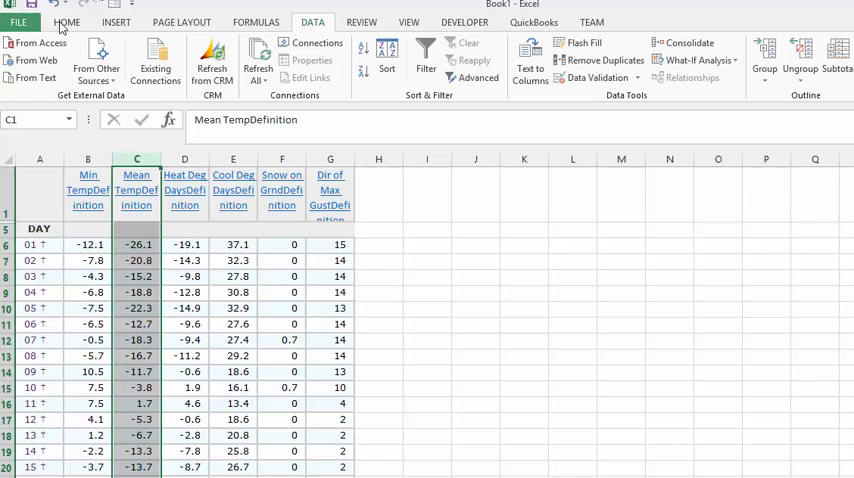
Step: Start a Conditional Formatting 'Less Than' highlight rule on the Mean Temp column
left_click(67, 22)
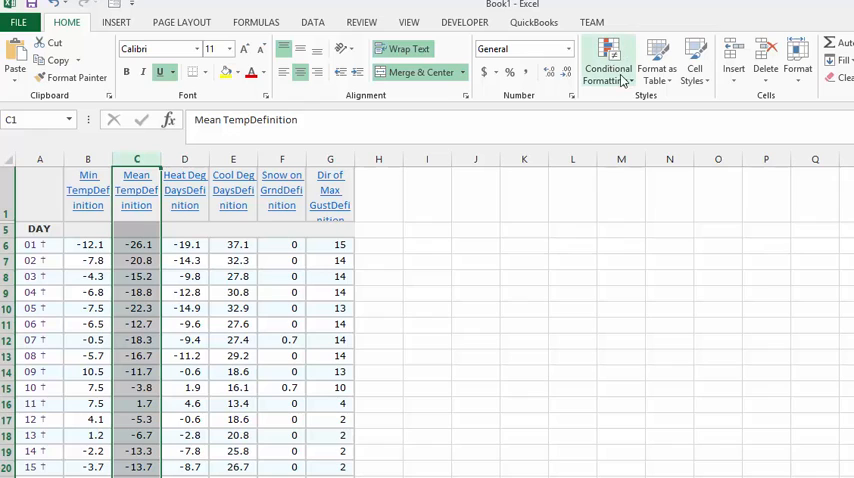
left_click(608, 60)
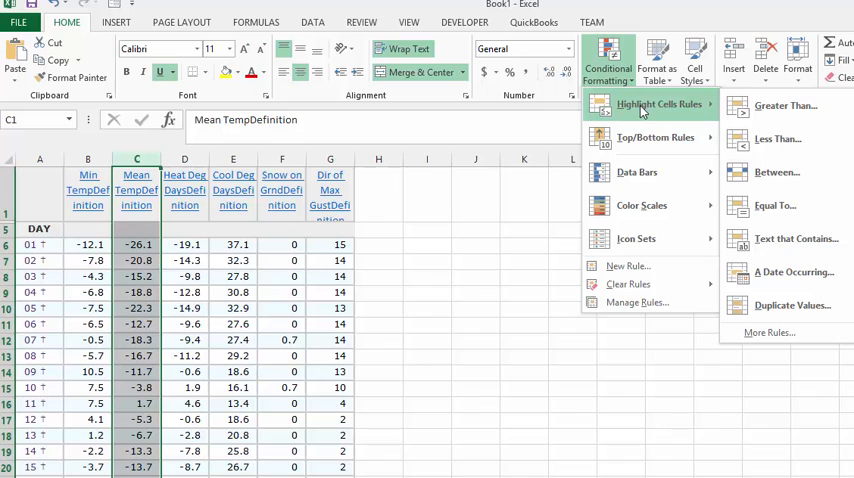
mouse_move(775, 139)
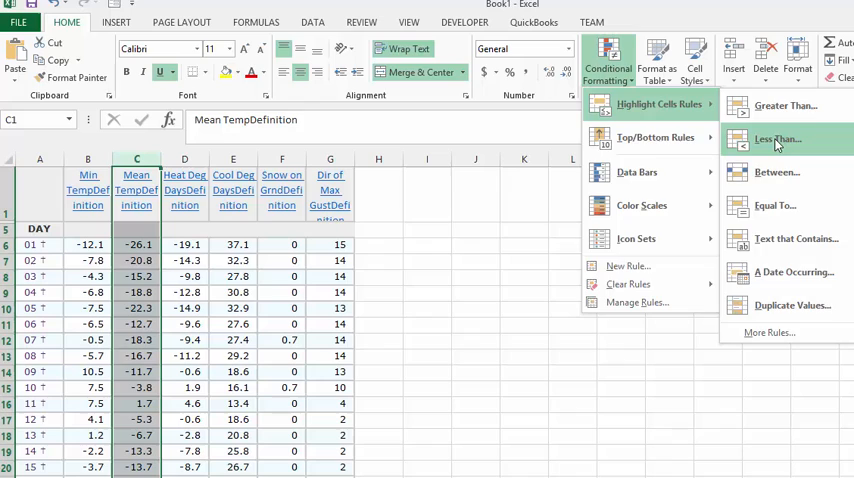
left_click(775, 139)
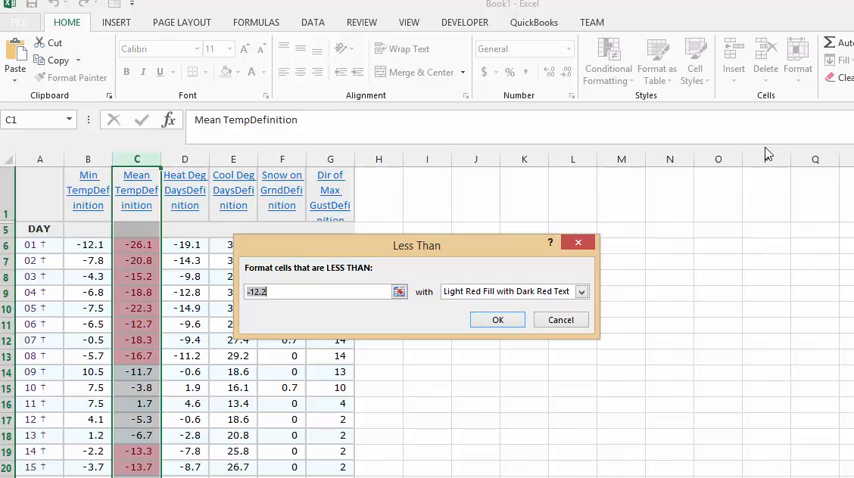
Step: Set the Less Than threshold to -10 with Light Red Fill and Dark Red Text
triple_click(315, 291)
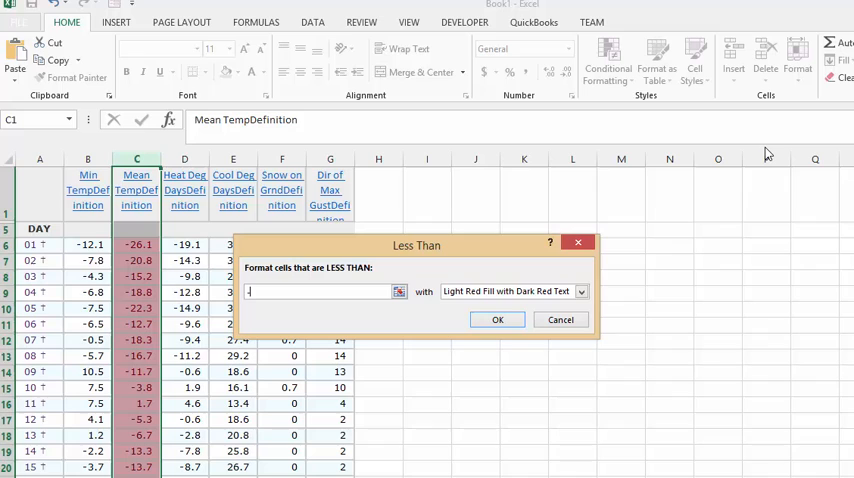
type("-10")
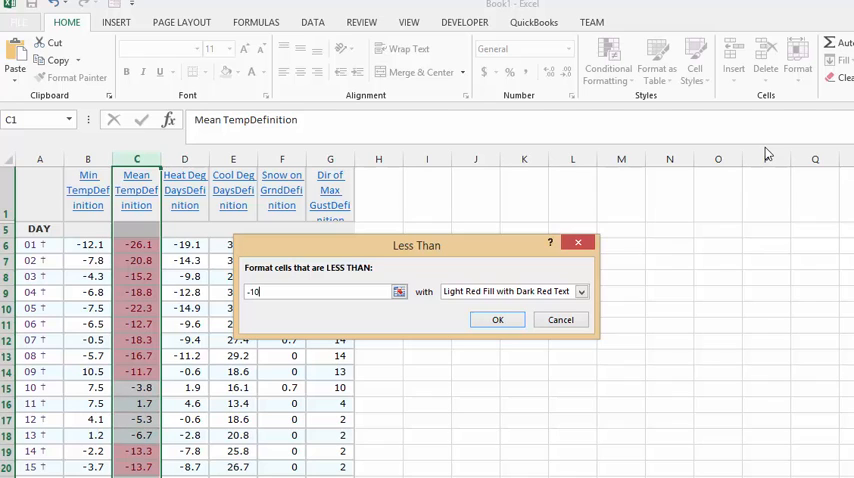
mouse_move(497, 320)
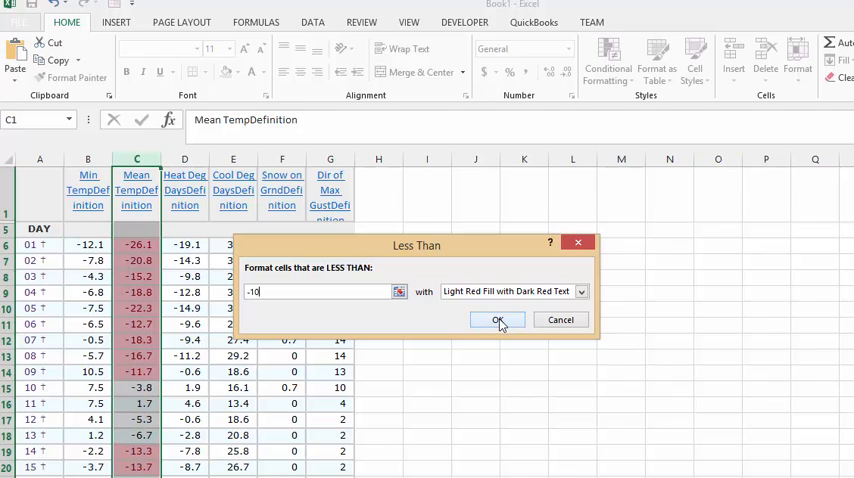
left_click(498, 320)
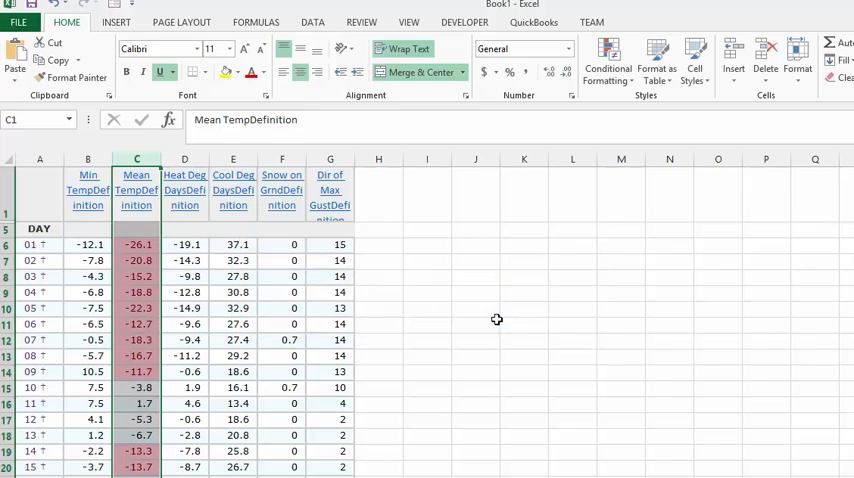
Step: Check the red highlighting, then select the table from A1 down to the Xtrm row
scroll("down", 3)
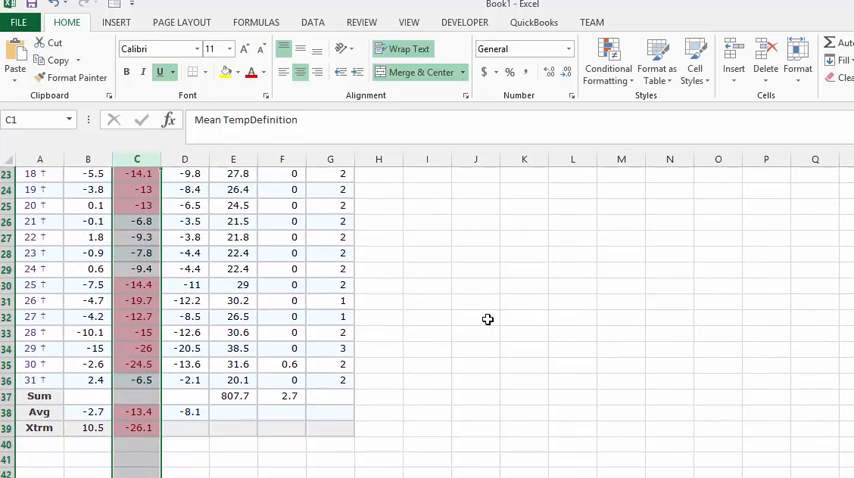
scroll("up", 3)
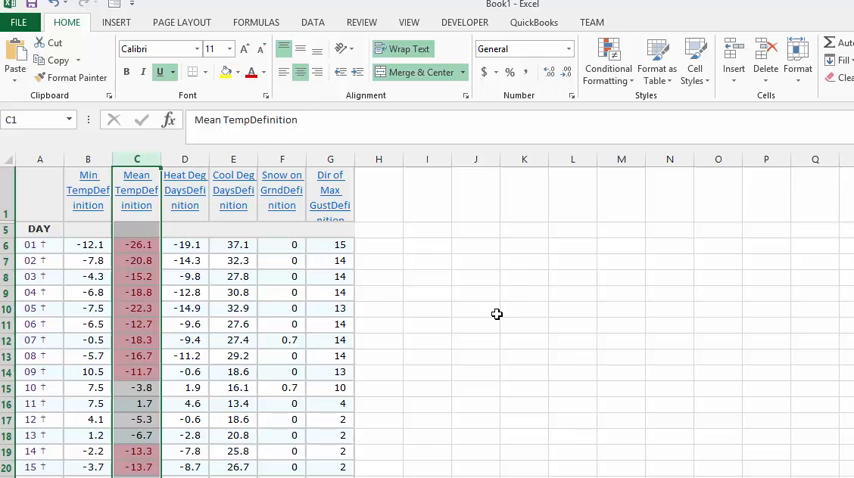
left_click(524, 293)
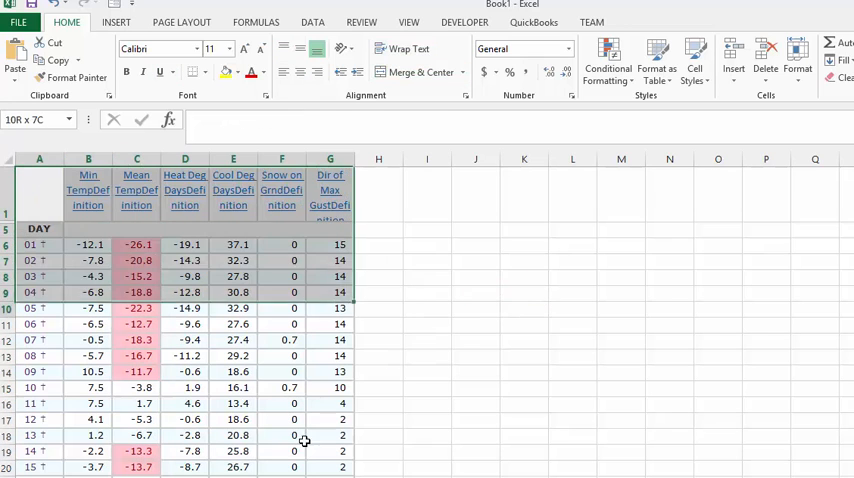
scroll("down", 3)
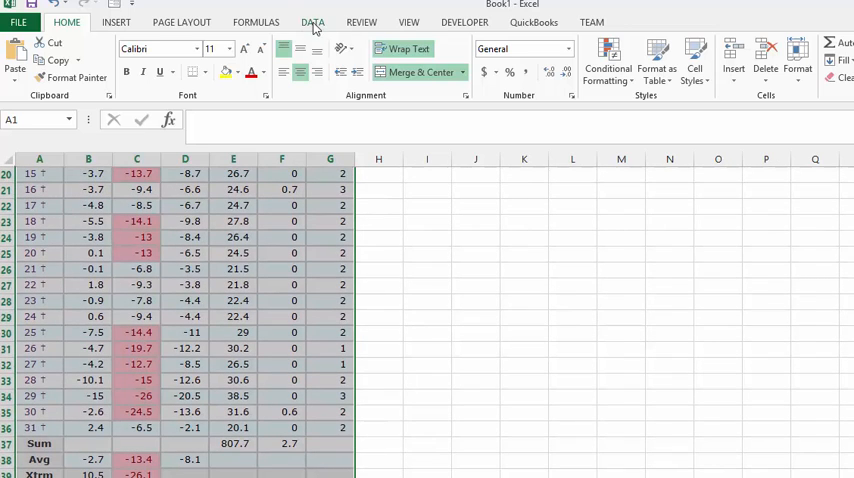
Step: Turn on Data > Filter for the table headers and deselect the table
left_click(312, 22)
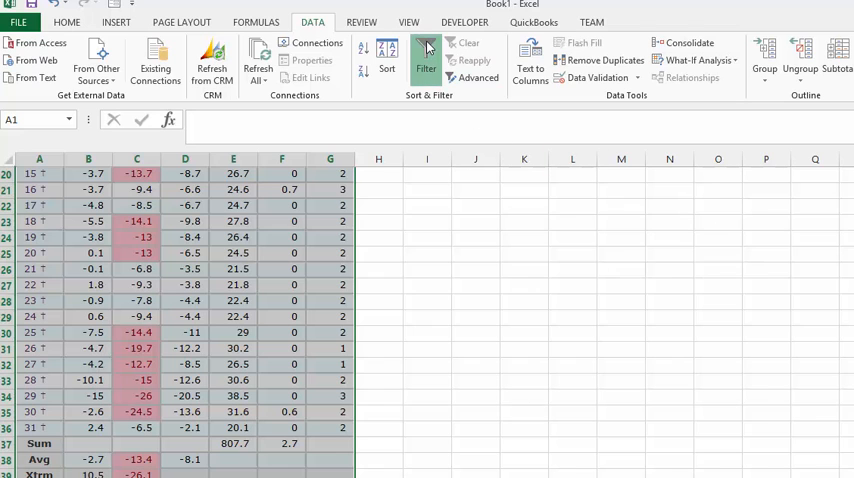
left_click(426, 63)
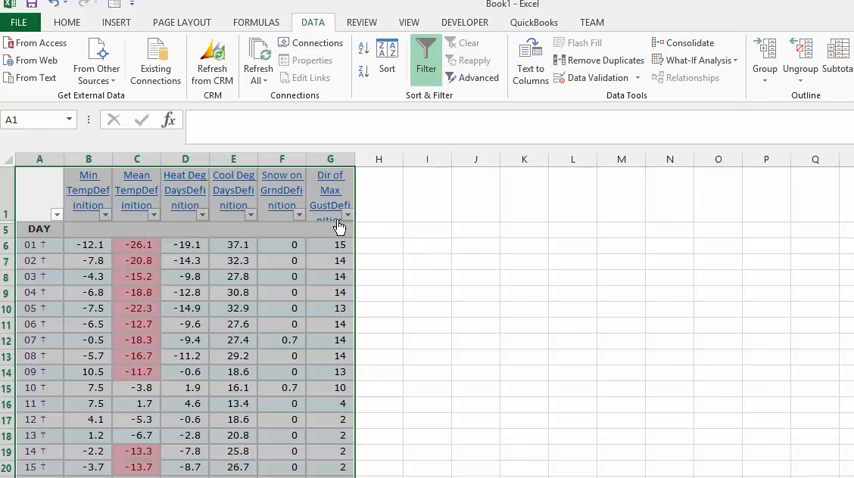
left_click(427, 245)
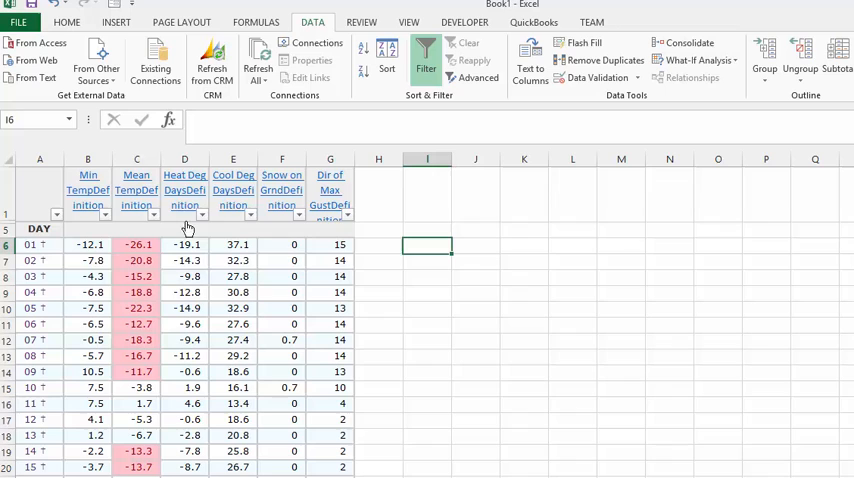
mouse_move(137, 215)
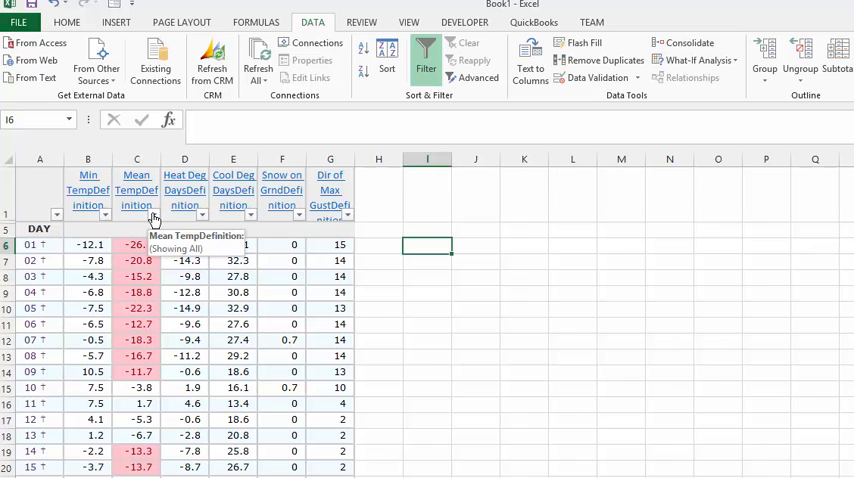
Step: Filter the Mean Temp column by its light red cell colour
left_click(154, 214)
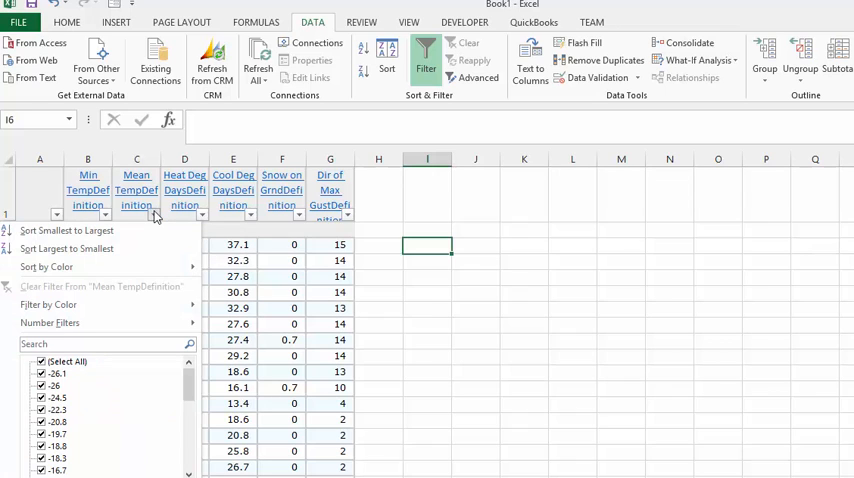
mouse_move(57, 307)
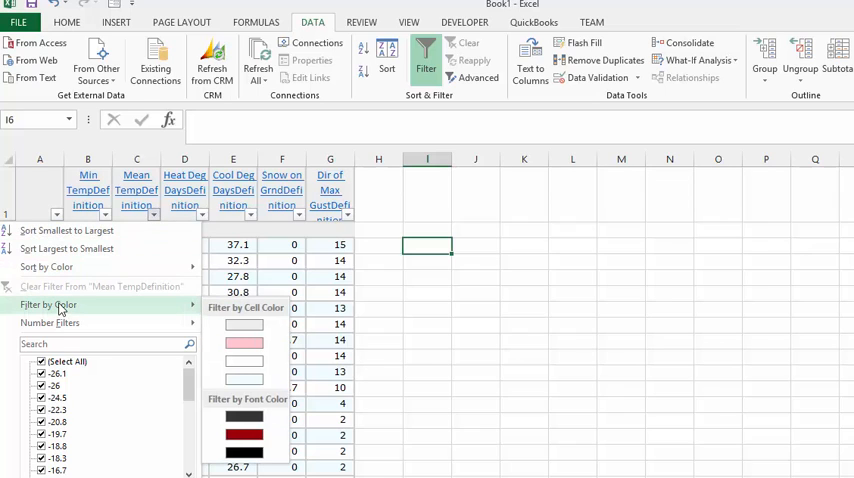
mouse_move(244, 345)
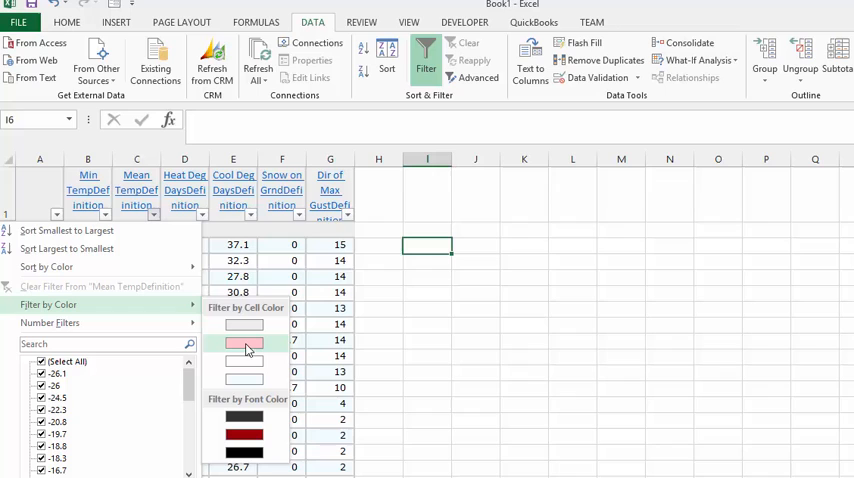
mouse_move(252, 347)
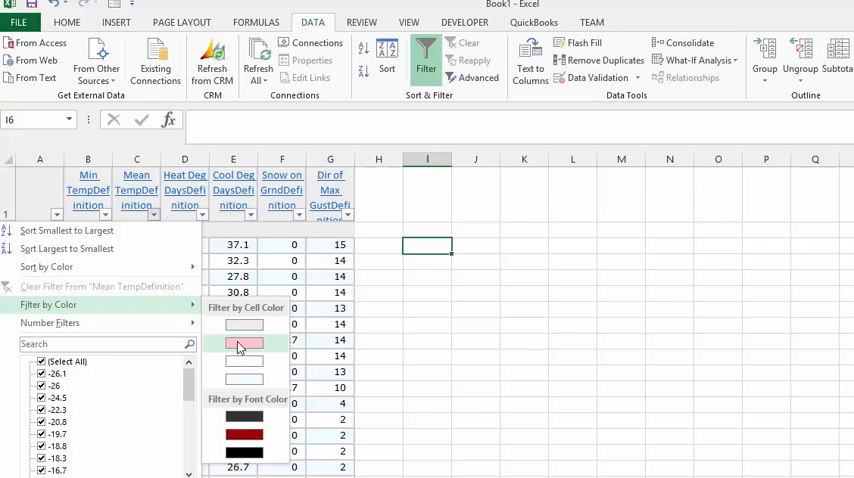
left_click(244, 340)
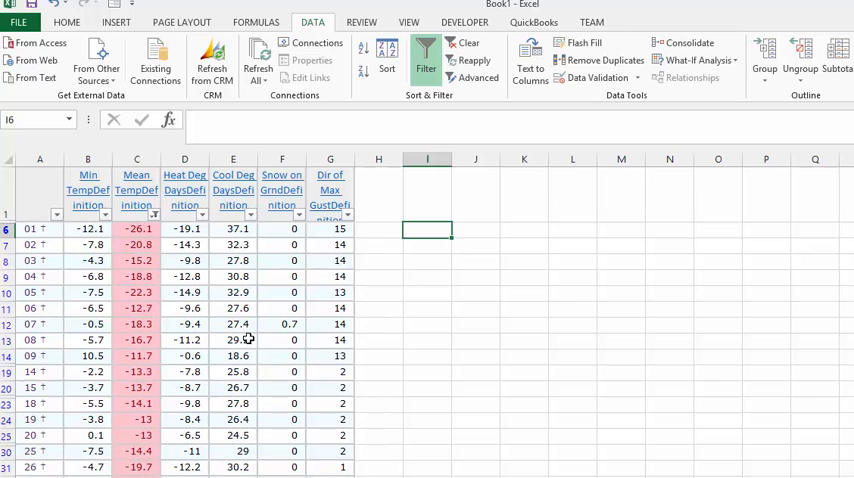
scroll("down", 3)
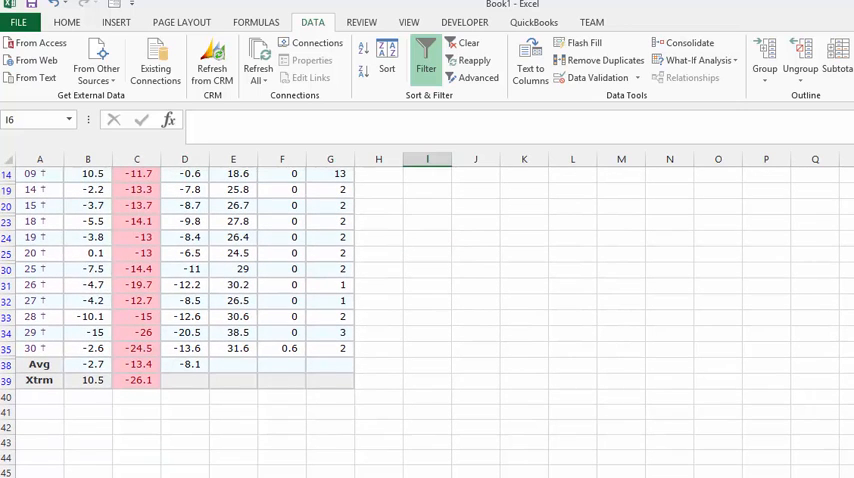
scroll("up", 3)
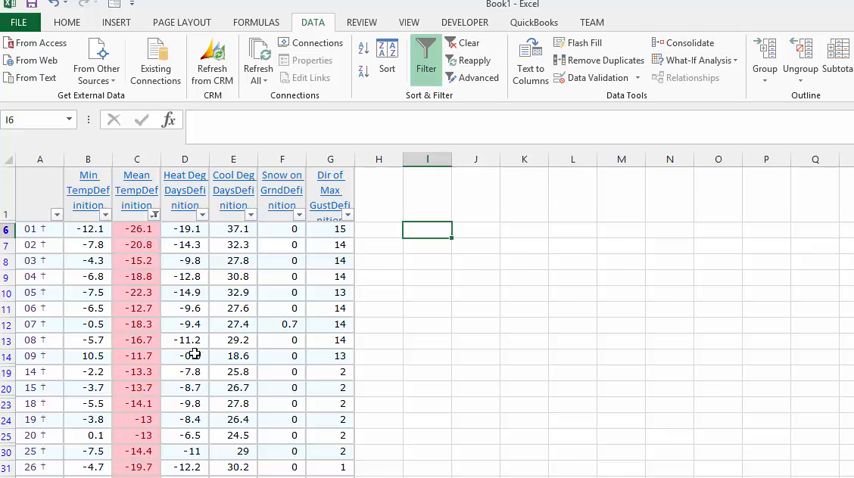
scroll("down", 3)
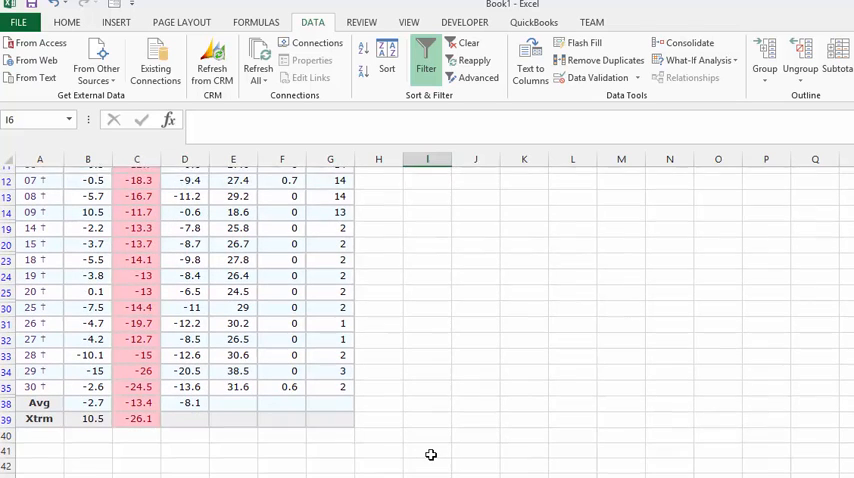